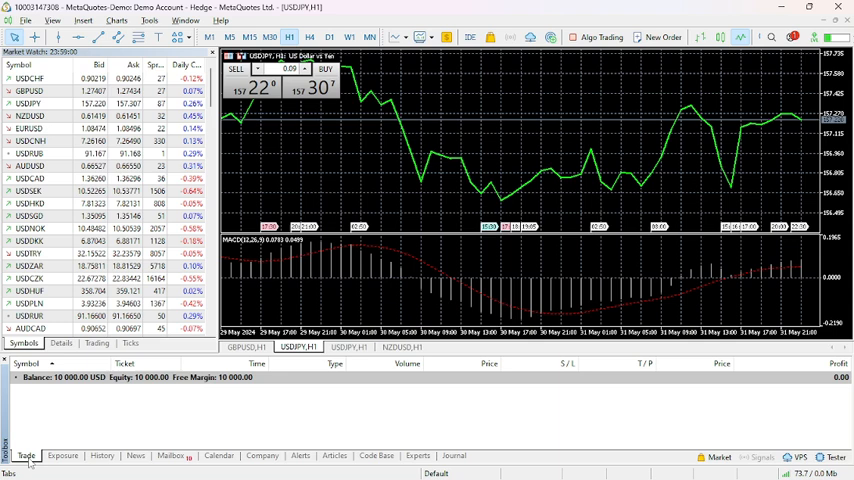
mouse_move(76, 408)
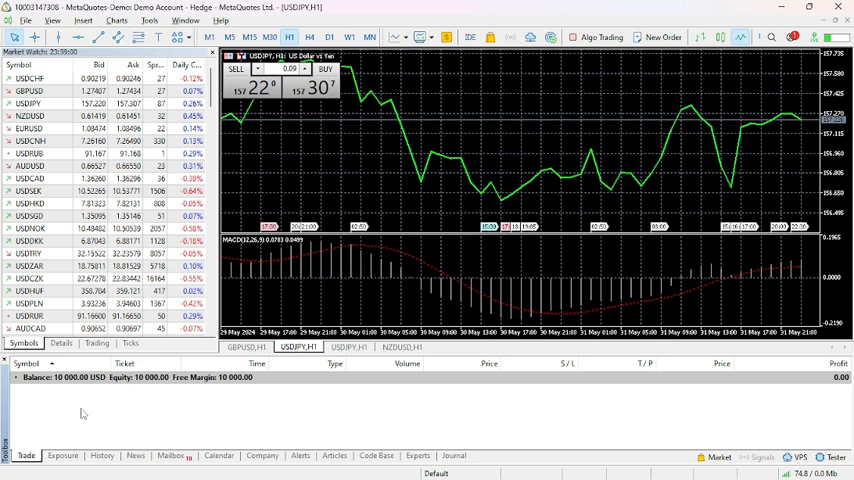
mouse_move(132, 418)
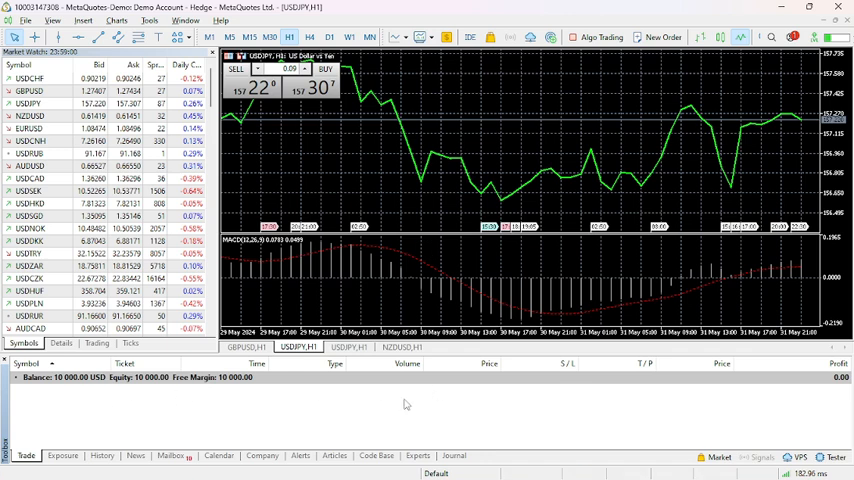
mouse_move(362, 414)
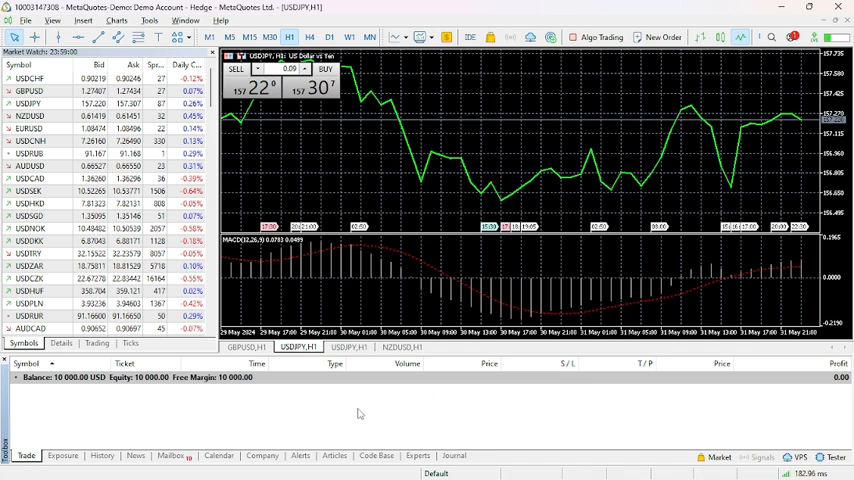